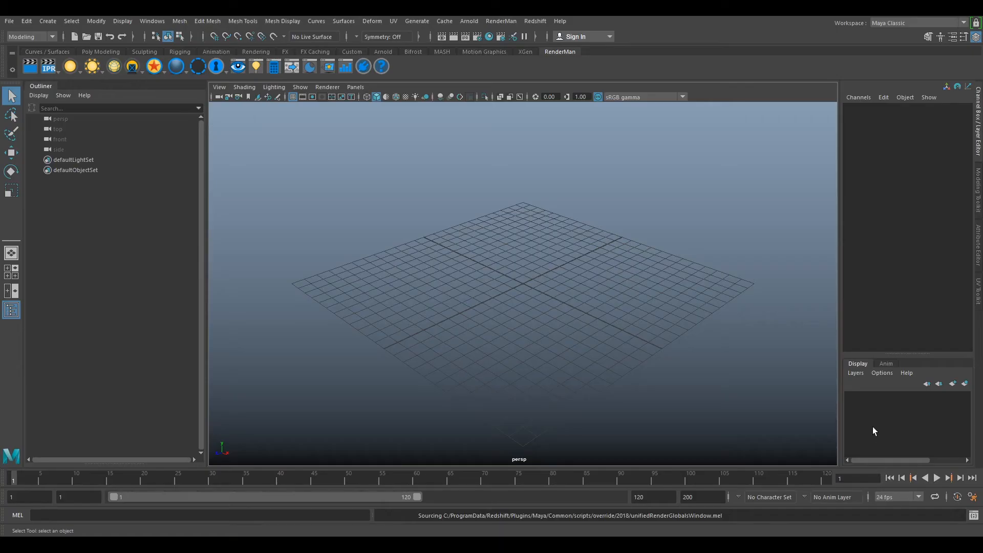
mouse_move(354, 195)
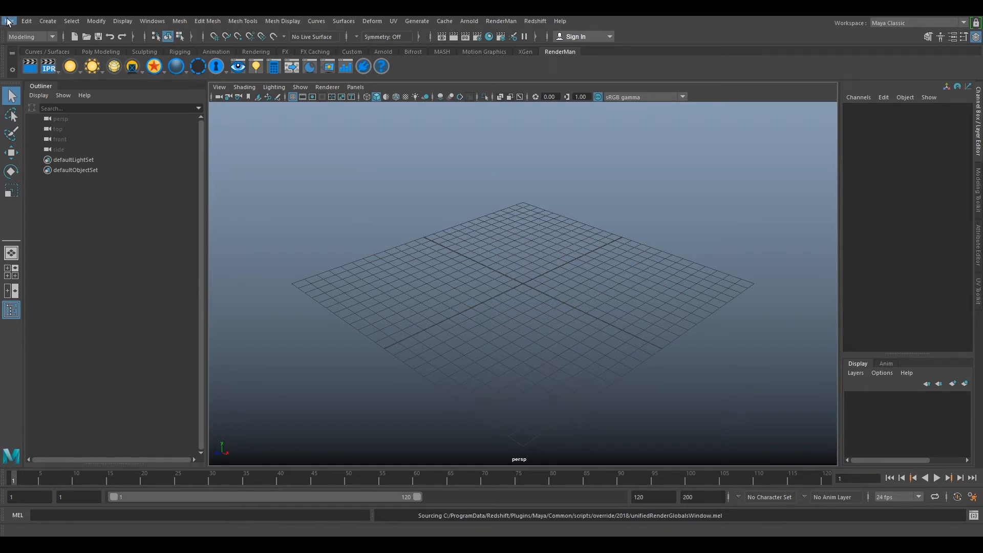
Start a File > Import and browse to G: drive's Matchmove project folder
left_click(10, 21)
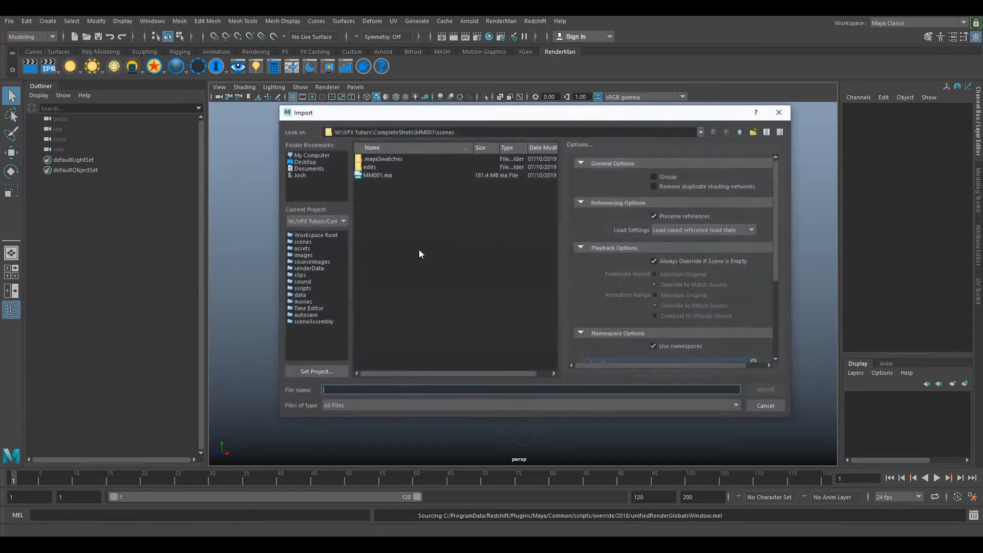
left_click(312, 154)
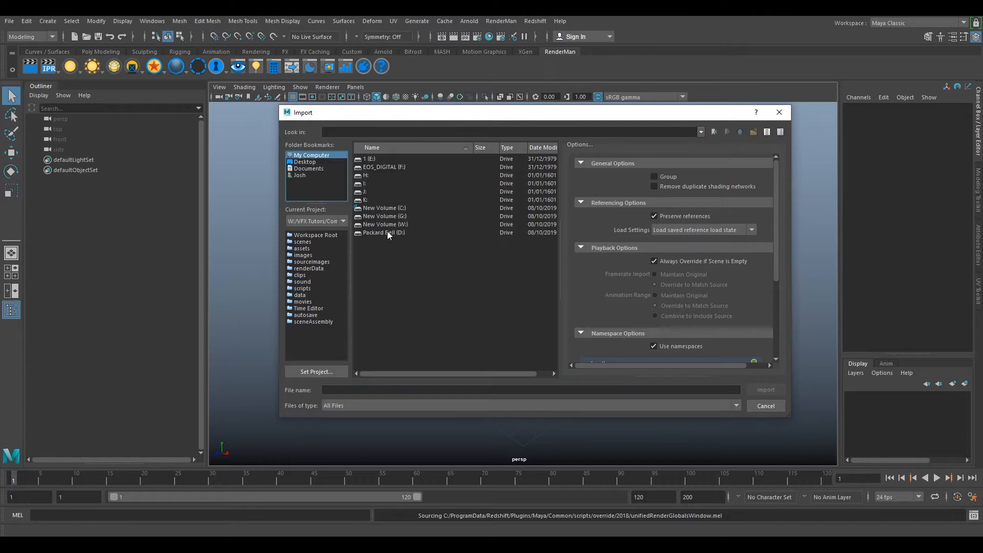
left_click(385, 215)
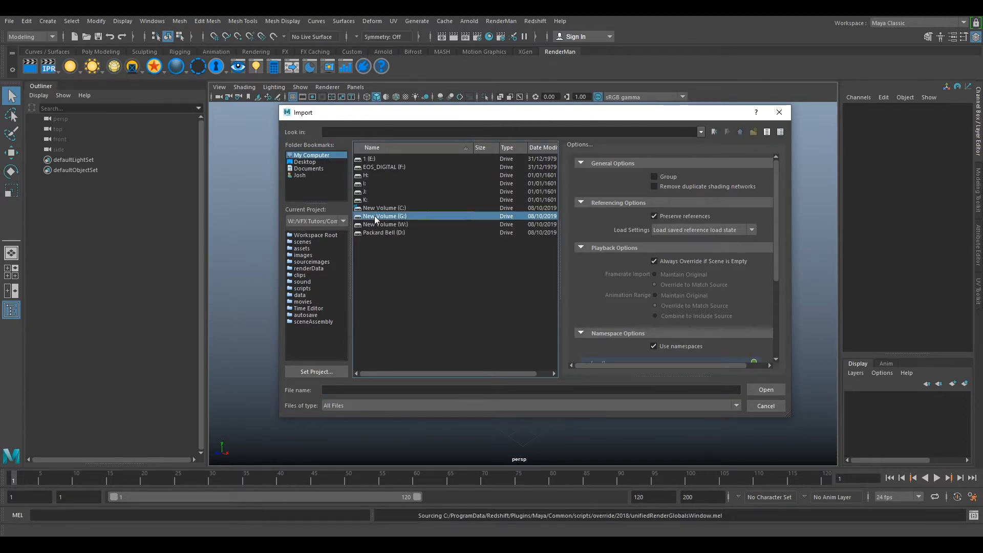
double_click(385, 216)
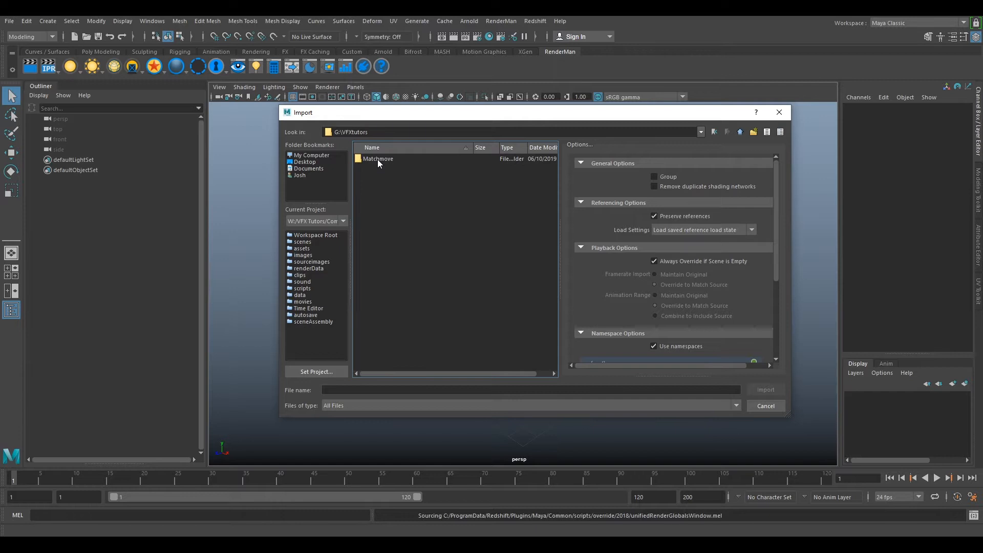
double_click(377, 159)
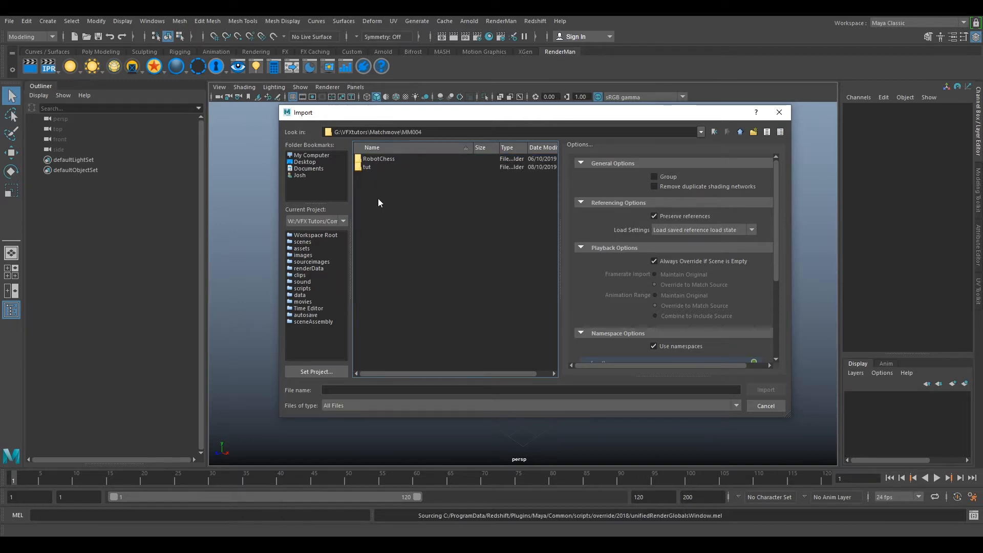
mouse_move(365, 169)
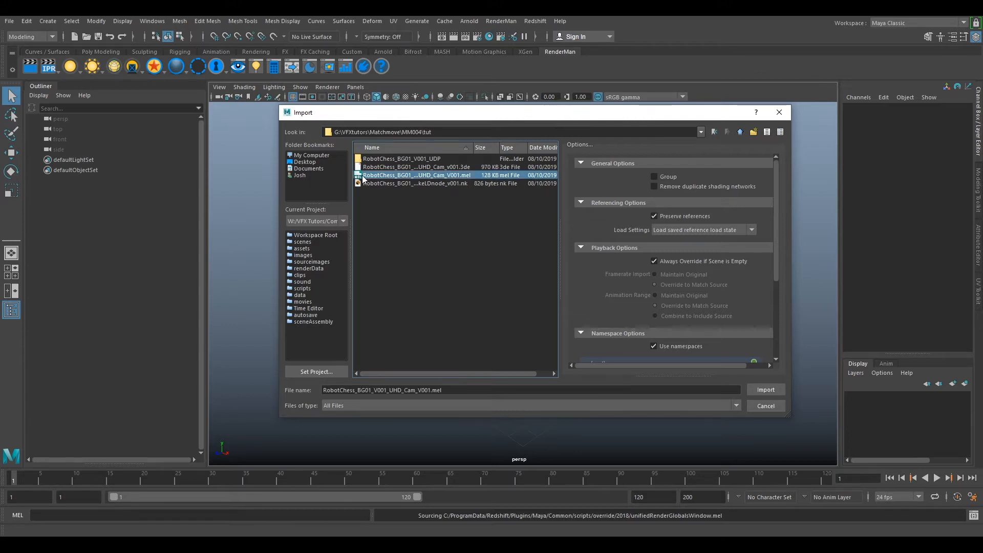
mouse_move(407, 179)
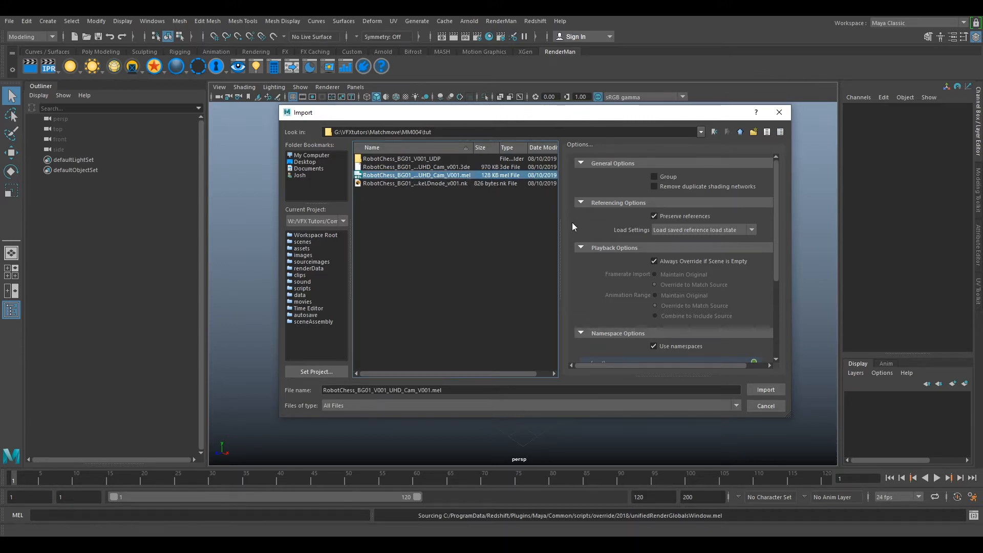
Import the RobotChess camera .mel, rename its group to MM, and delete the Sigma18 lens
left_click(766, 389)
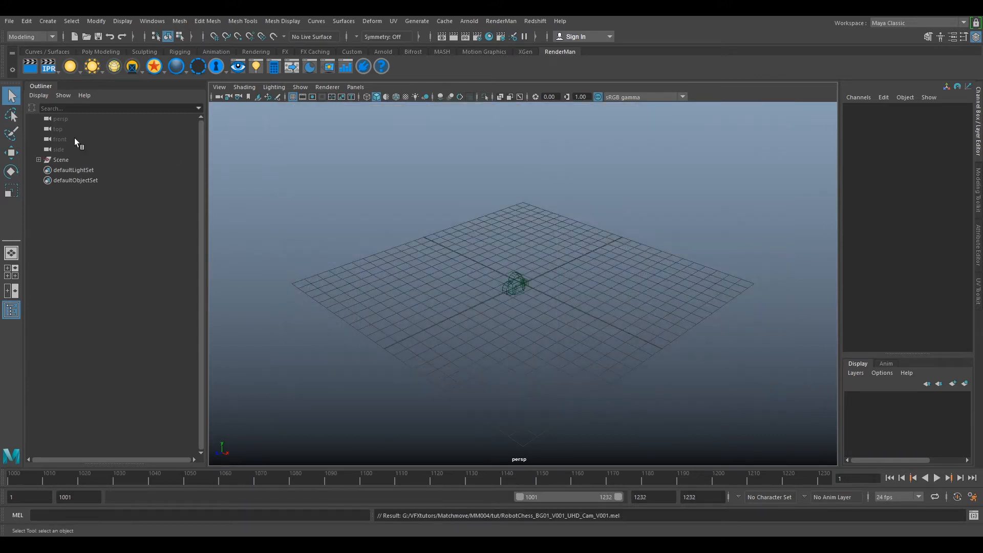
mouse_move(55, 160)
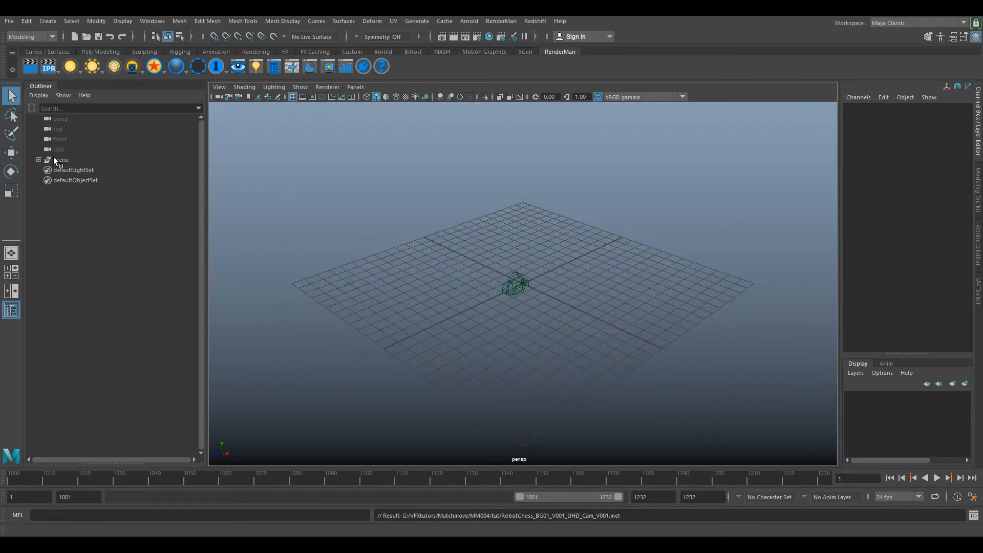
left_click(60, 159)
type("MM")
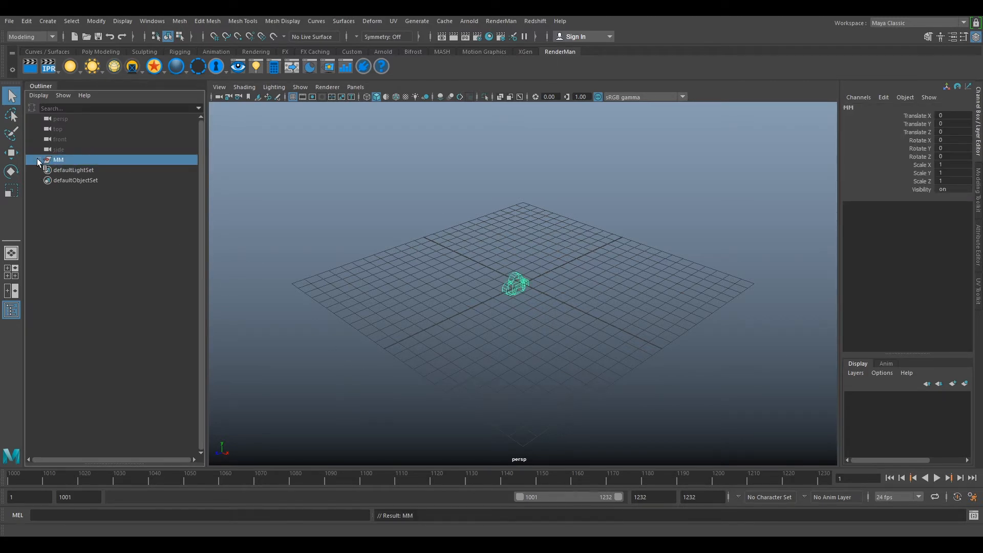
left_click(39, 159)
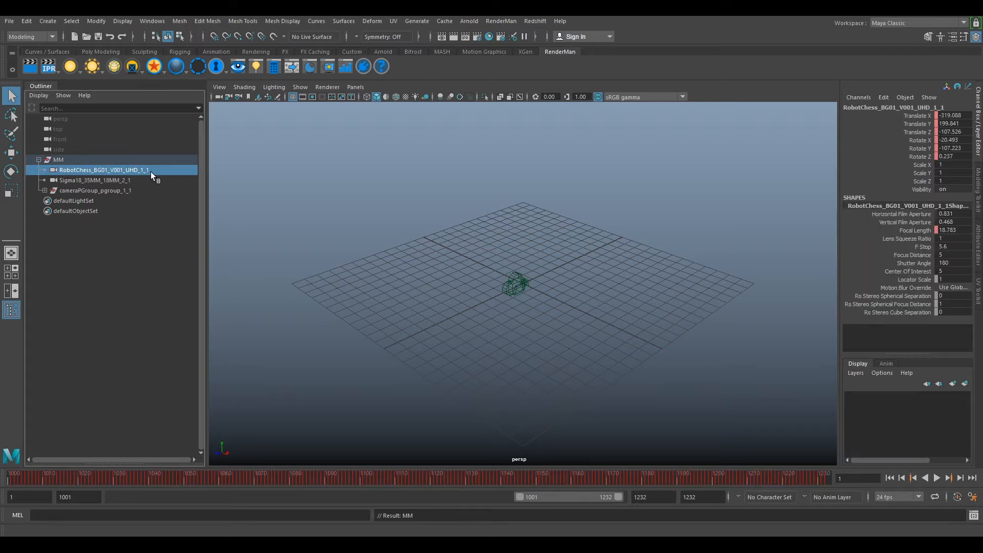
mouse_move(143, 175)
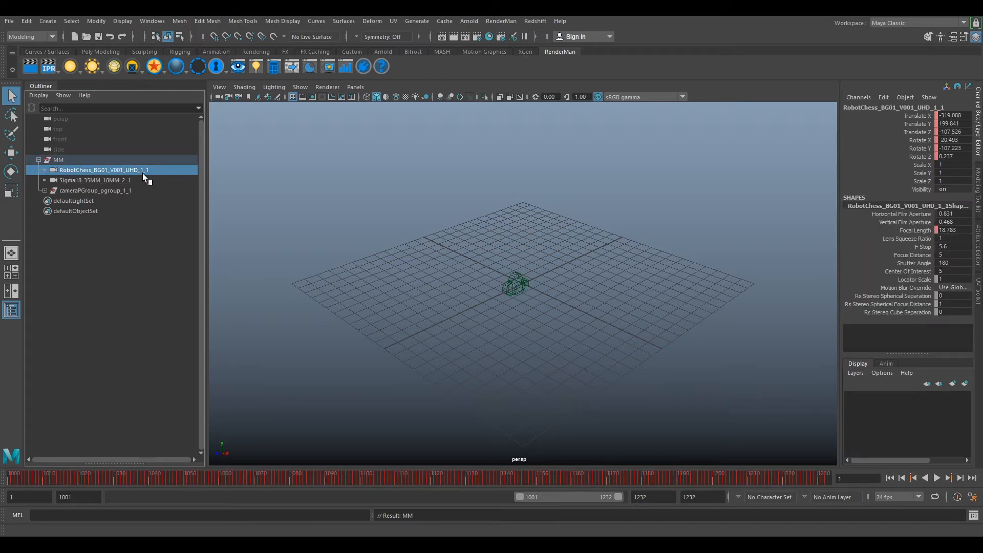
left_click(94, 180)
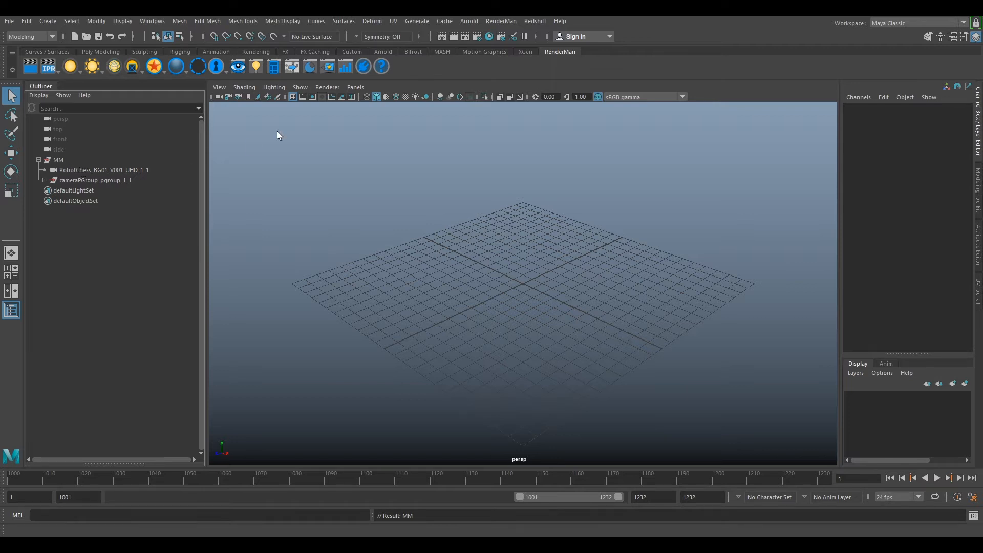
Look through RobotChess_BG01_V001_UHD_1_1 and select that camera in the Outliner
left_click(354, 87)
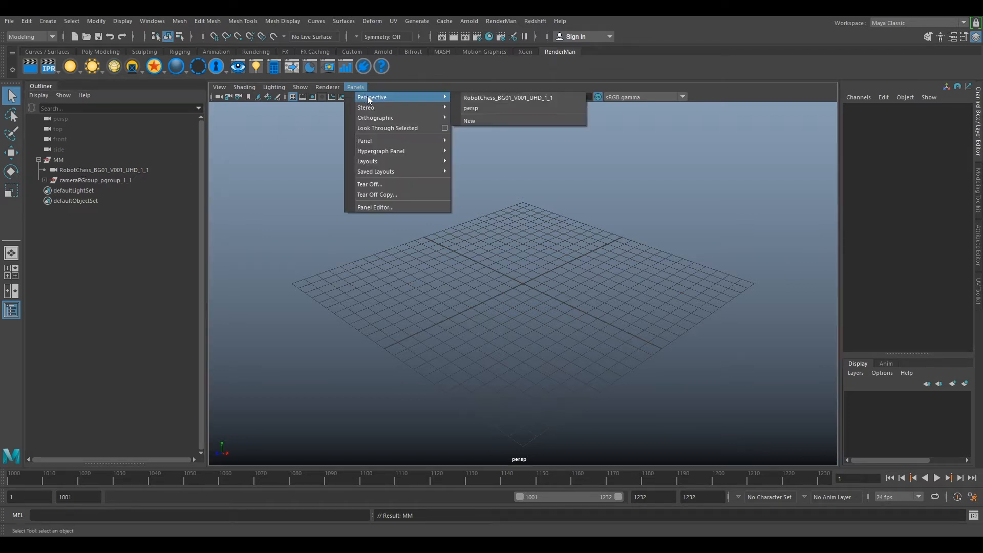
mouse_move(508, 98)
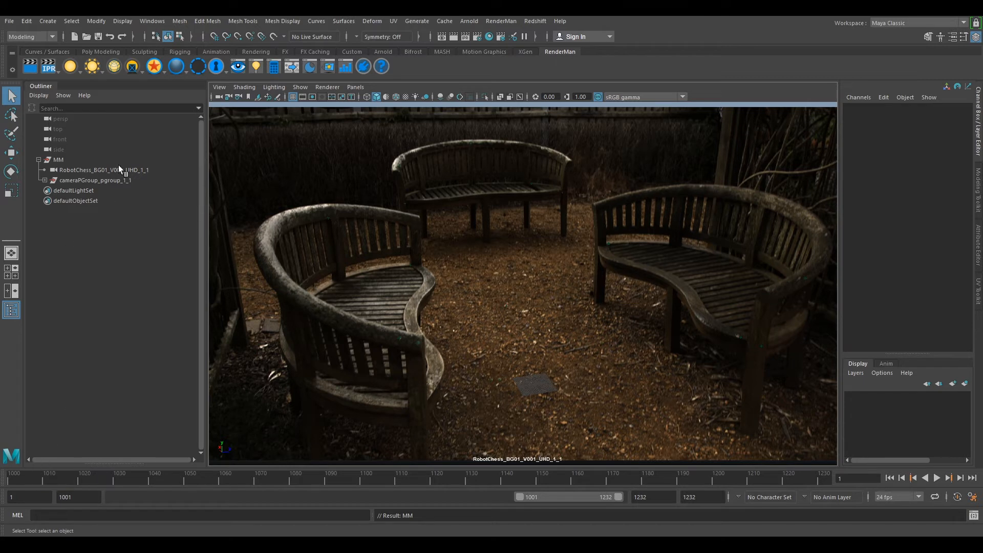
left_click(103, 170)
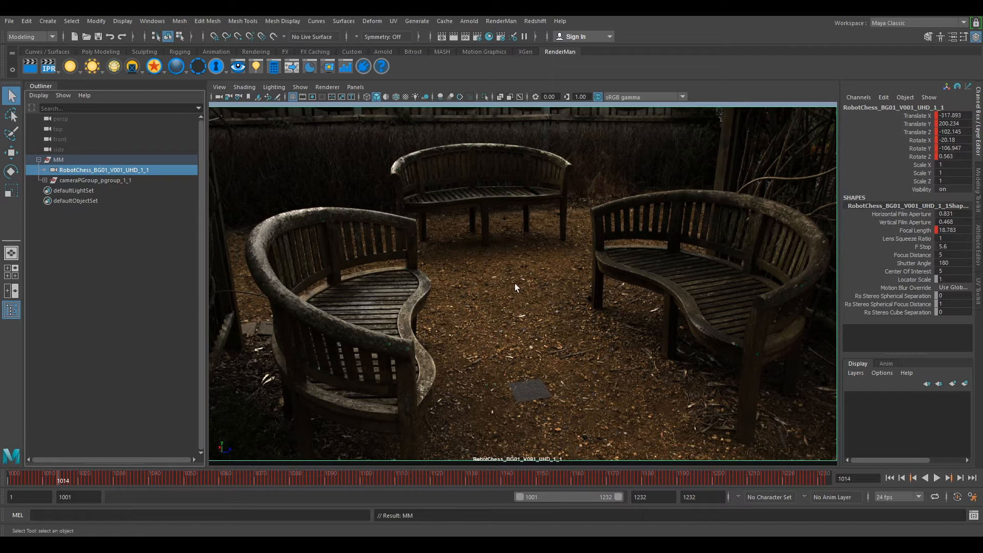
mouse_move(582, 240)
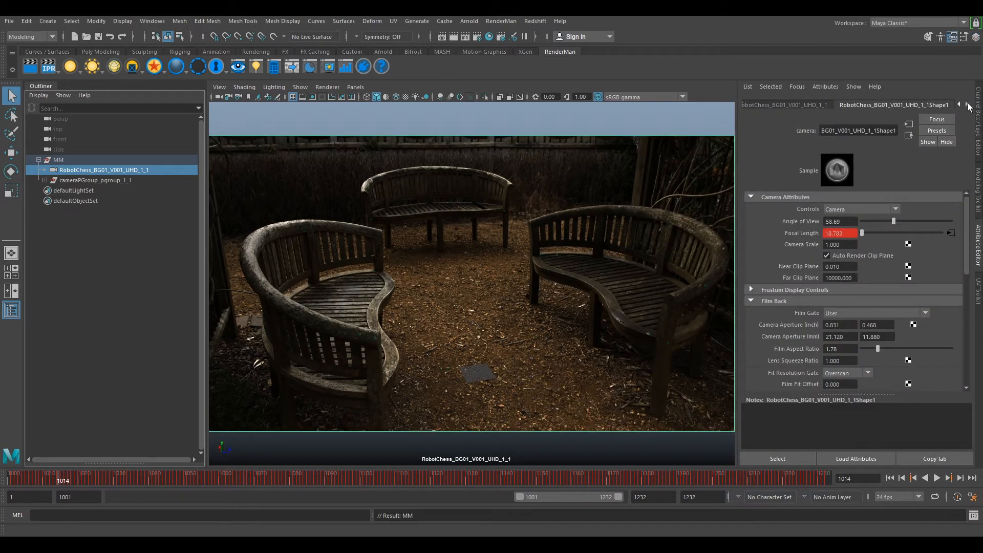
Show the imagePlaneShape1 attributes and browse for a new Image Name file
left_click(966, 105)
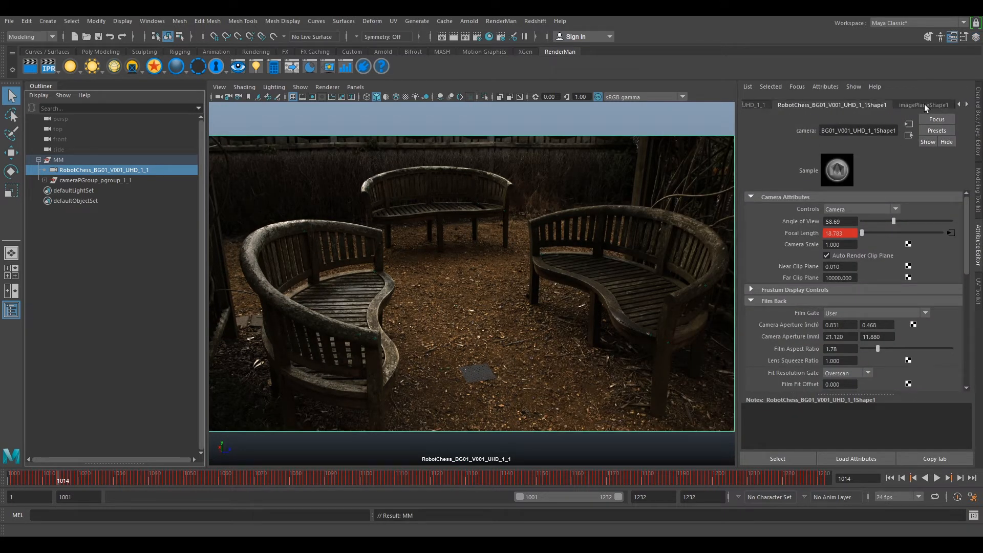
left_click(924, 104)
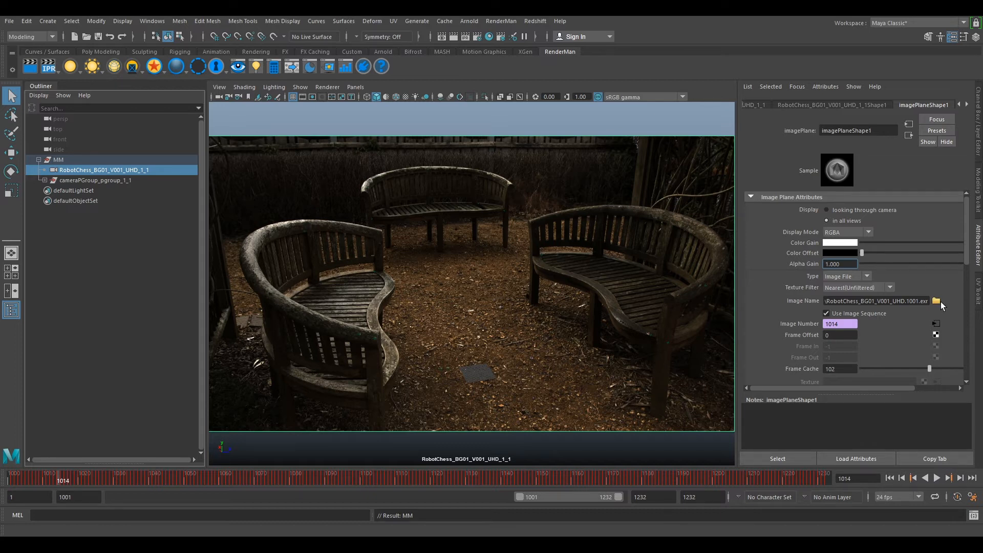
left_click(935, 301)
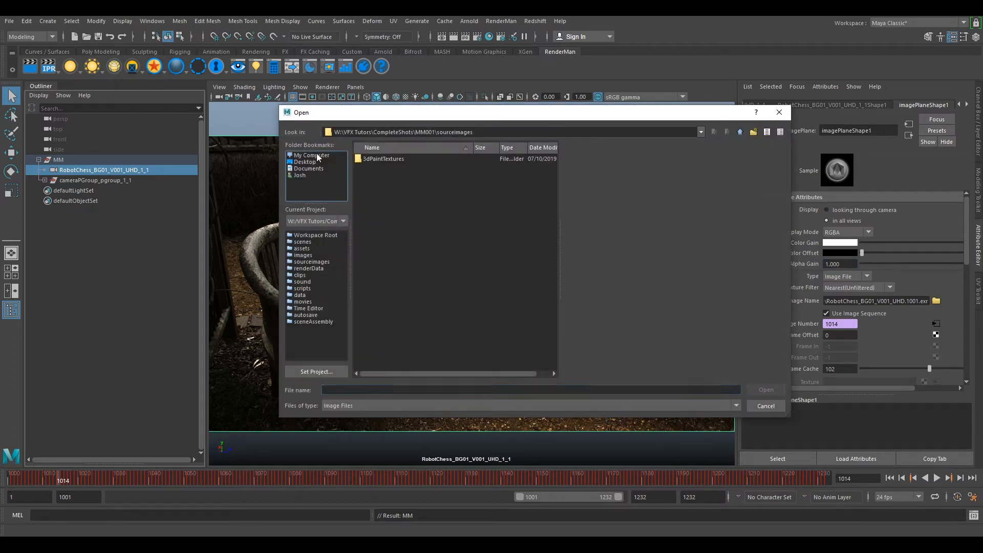
Load RobotChess_BG01_V001_UHD_UDP.1001.exr from the tut UDP folder into the image plane
left_click(311, 154)
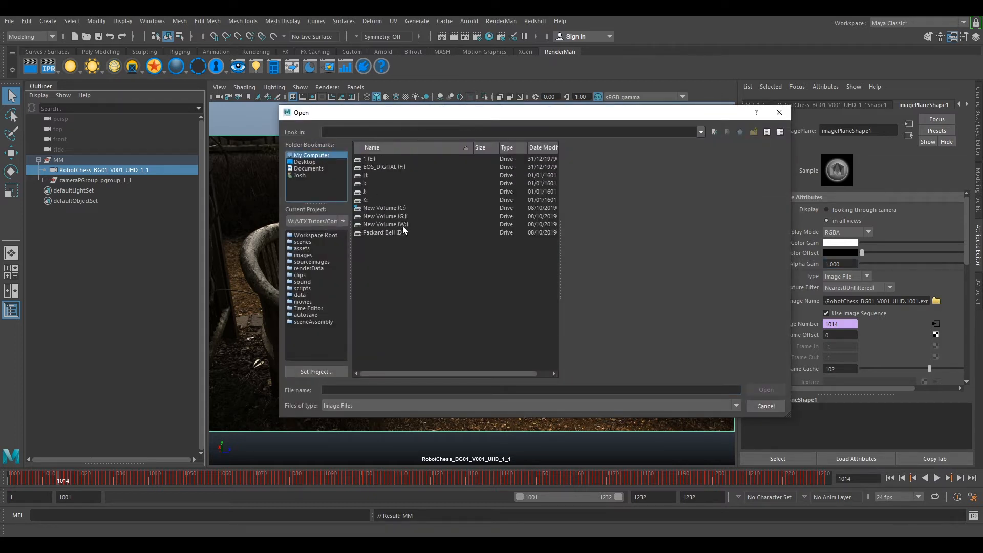
double_click(381, 215)
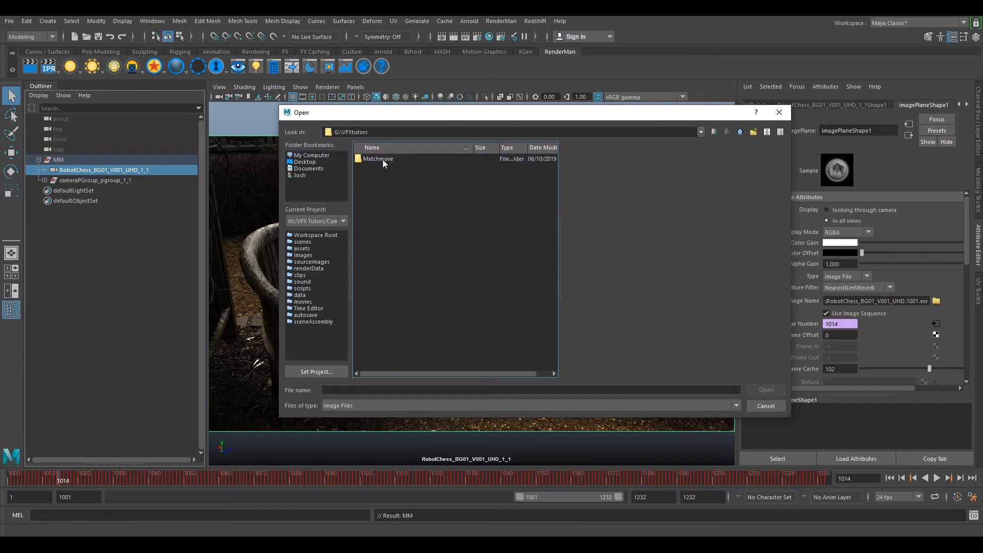
double_click(378, 158)
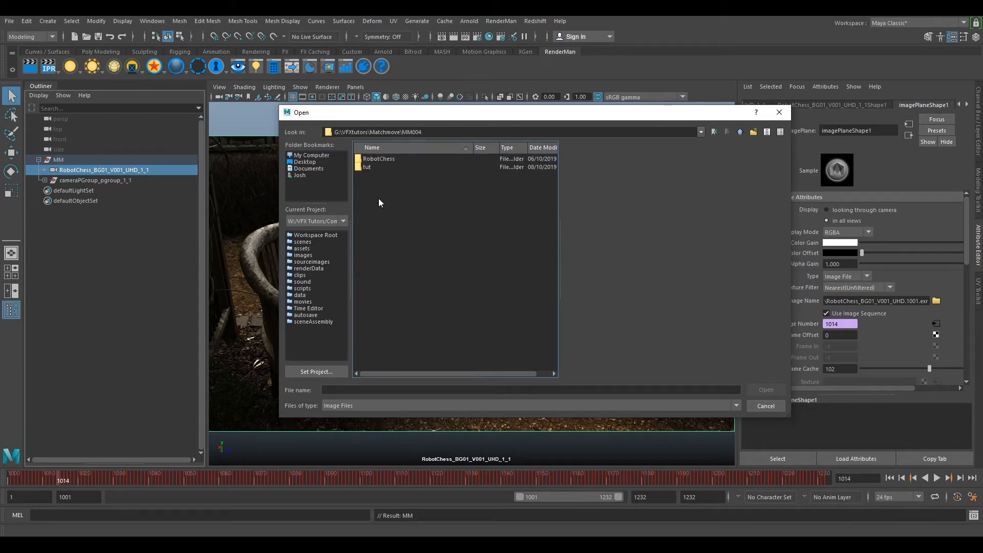
double_click(366, 167)
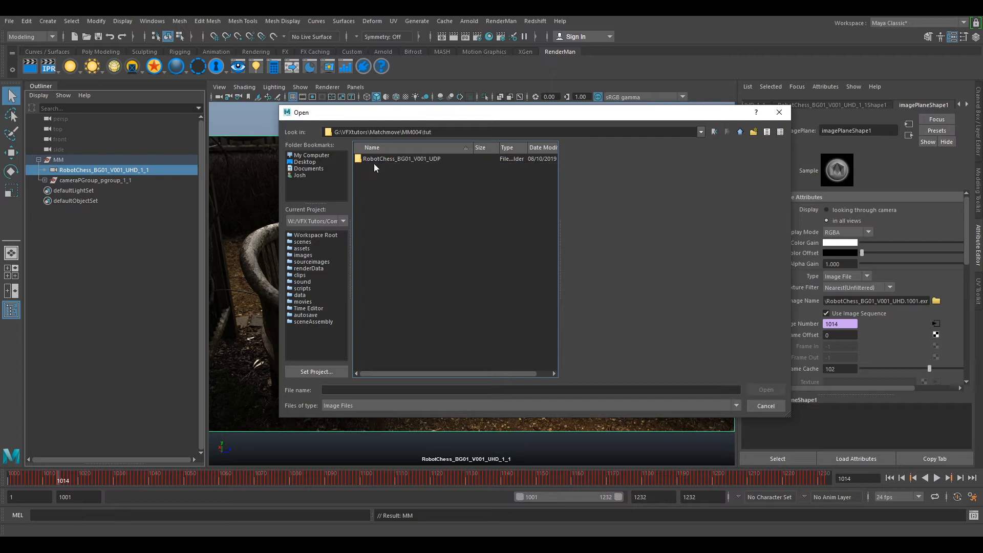
double_click(401, 158)
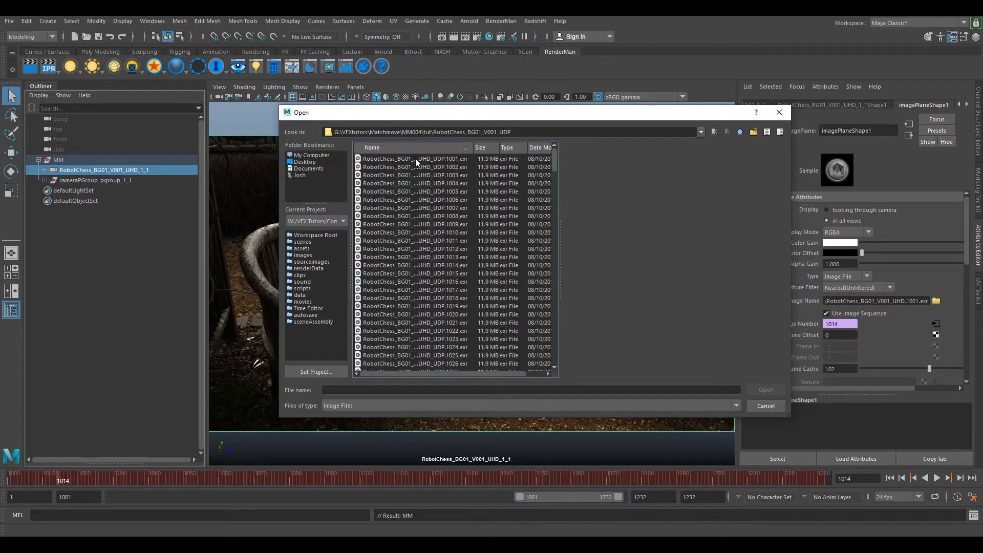
left_click(414, 159)
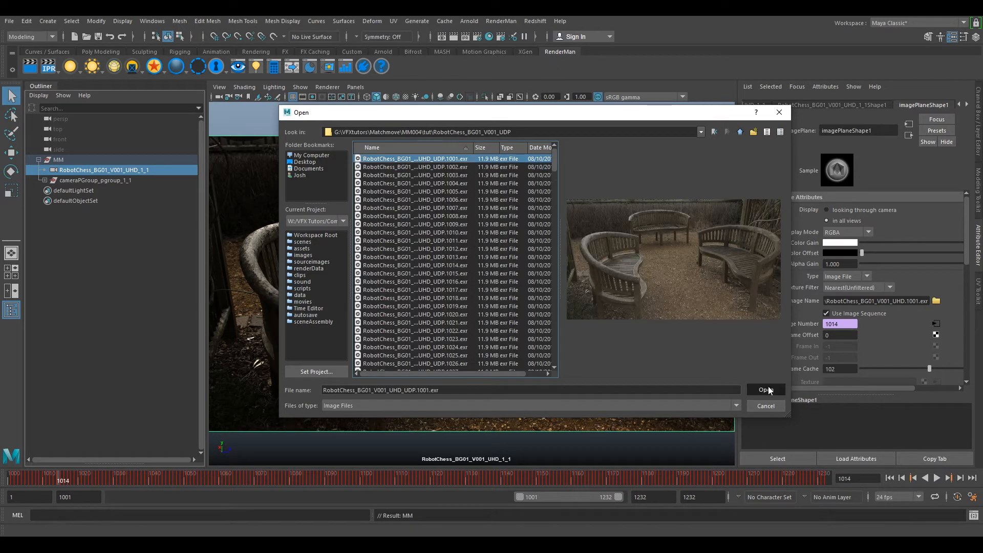
left_click(763, 389)
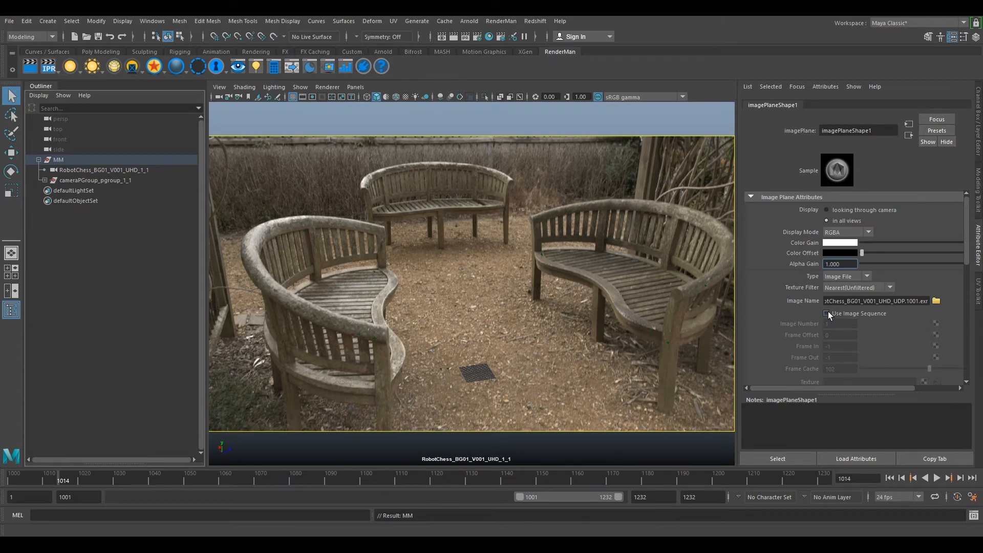
Enable Use Image Sequence and scrub the Time Slider to frame 1068
left_click(826, 313)
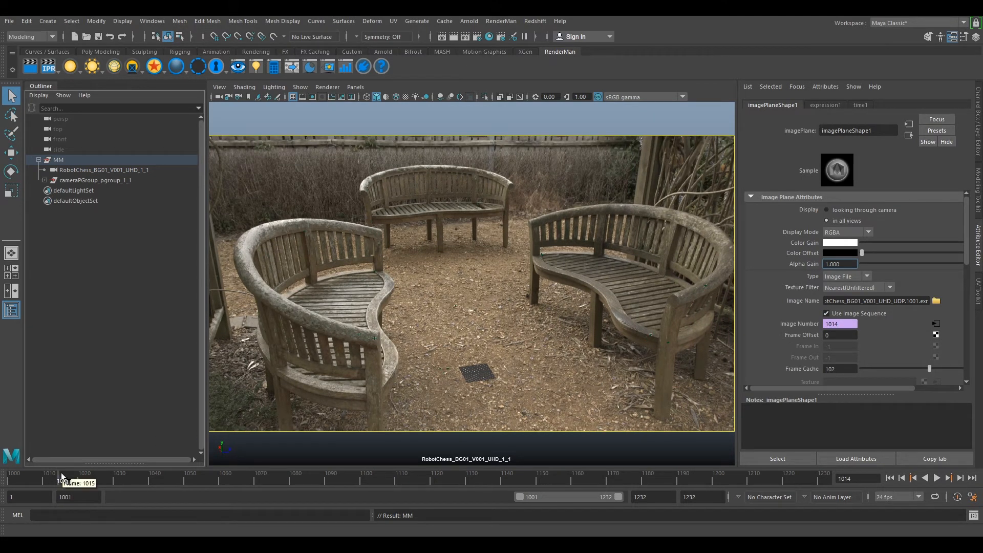
left_click(223, 482)
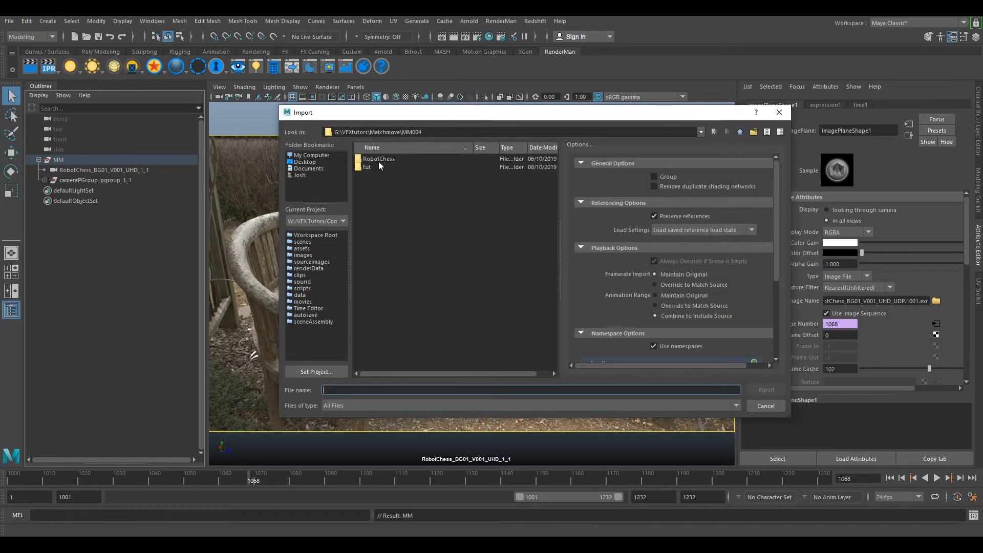
Import RobotChess_Scan_V001.obj from the Data > SetGeo folder
double_click(379, 159)
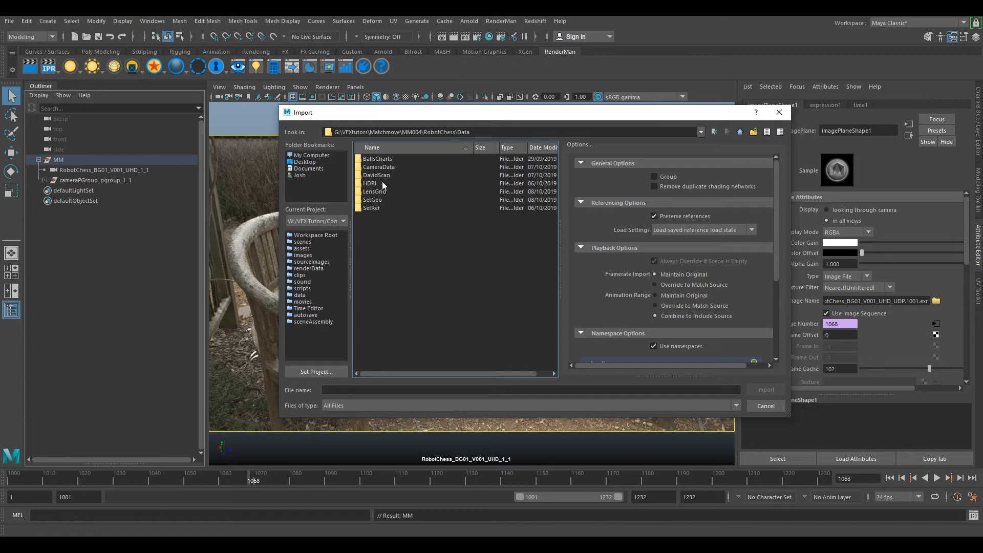
mouse_move(381, 181)
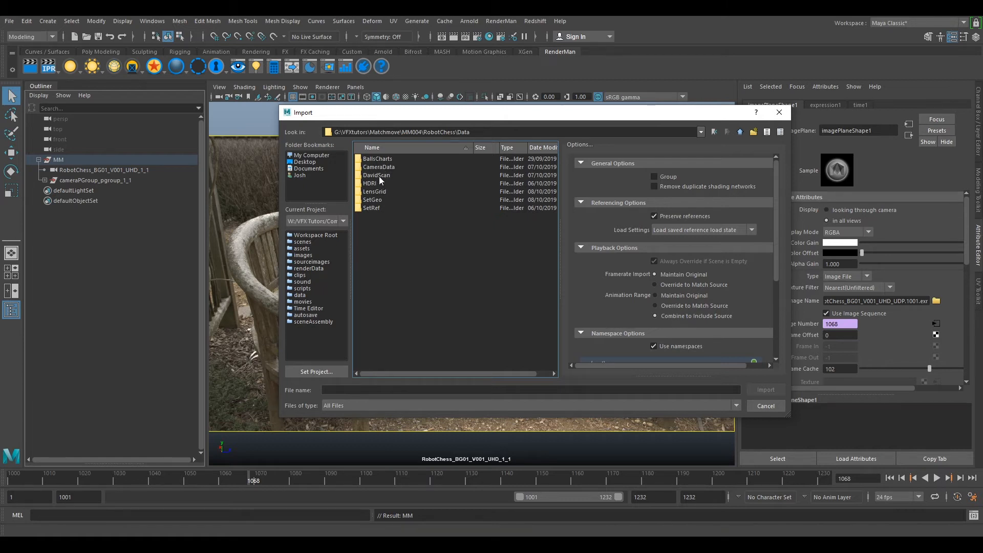
double_click(372, 200)
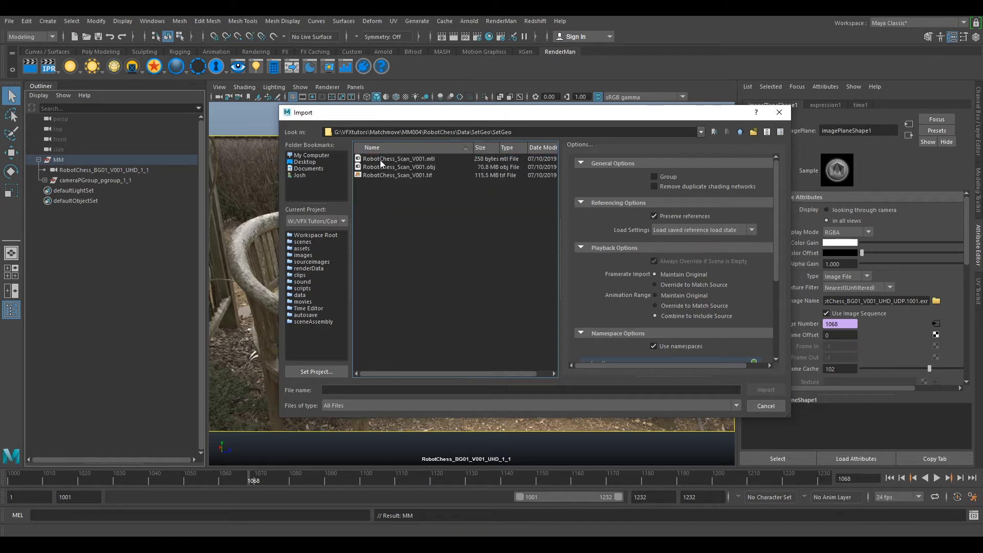
left_click(399, 167)
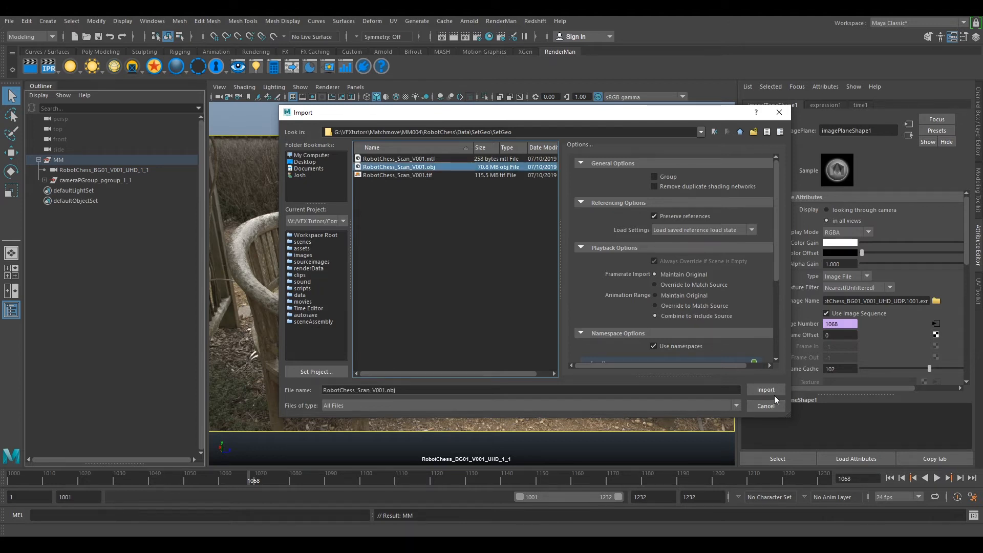
left_click(765, 406)
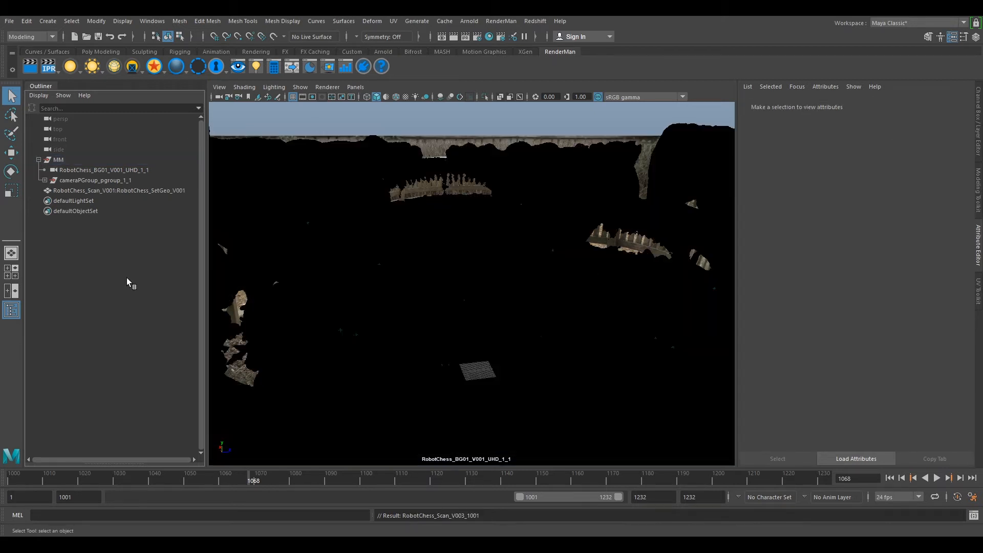
Assign the scan a new aiStandardSurface material with a File texture on Base Color
left_click(118, 190)
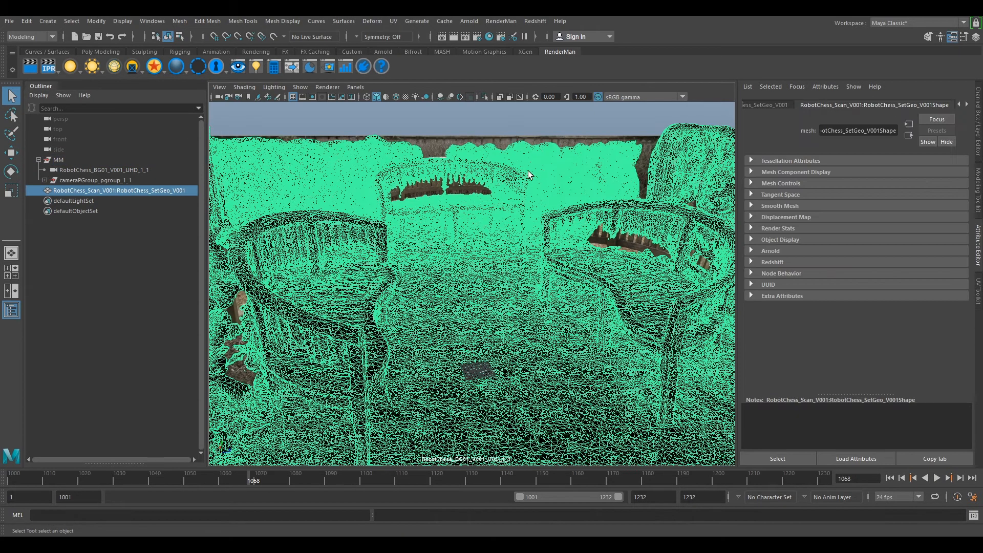
mouse_move(374, 204)
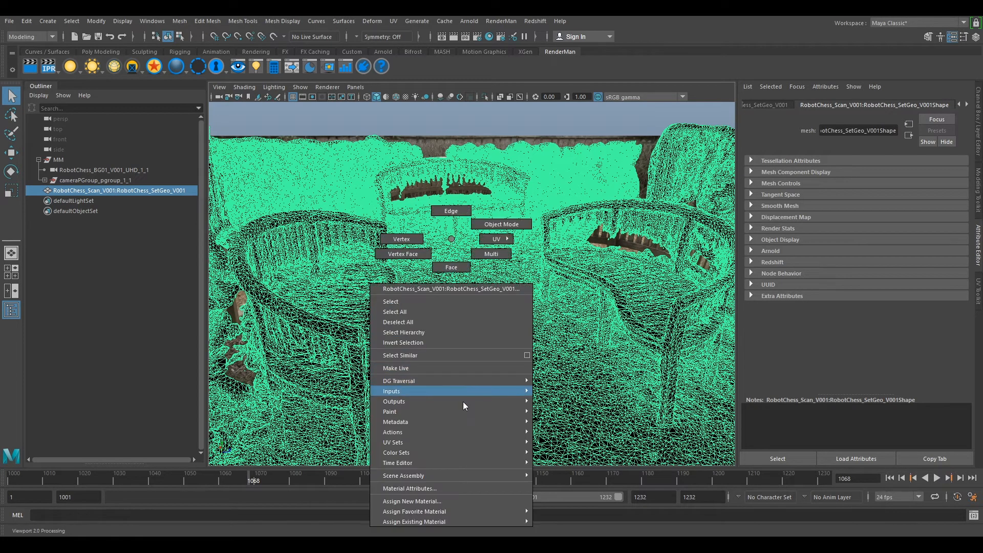
mouse_move(440, 501)
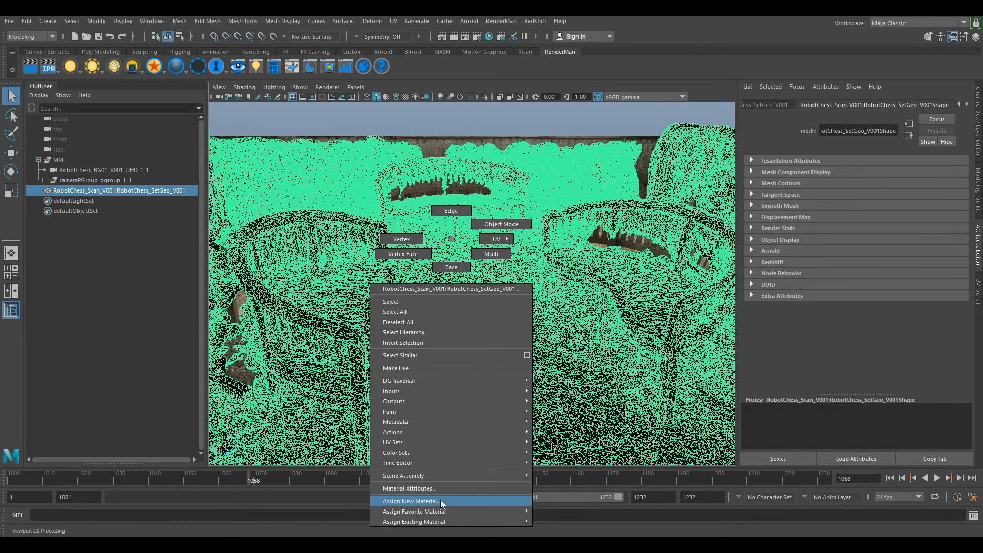
left_click(410, 501)
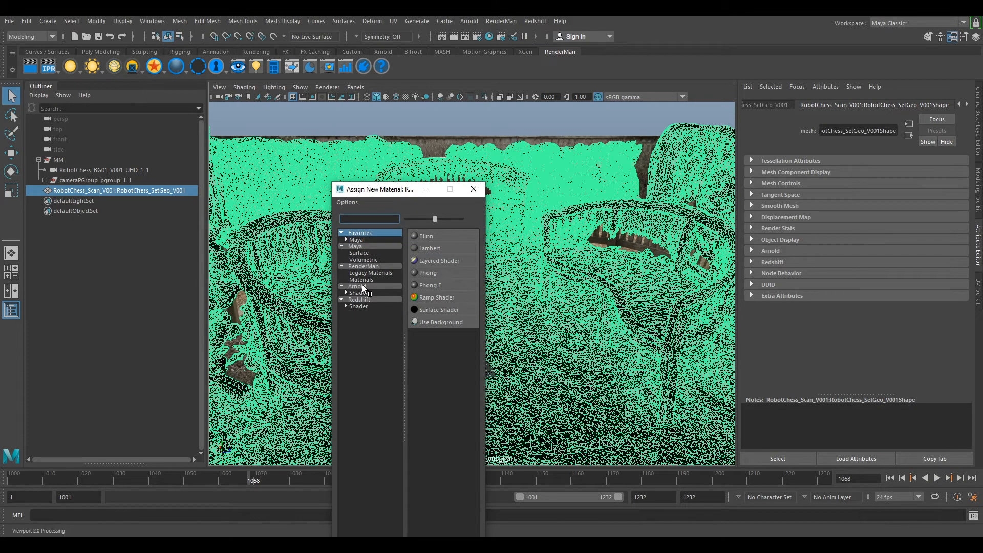
left_click(357, 285)
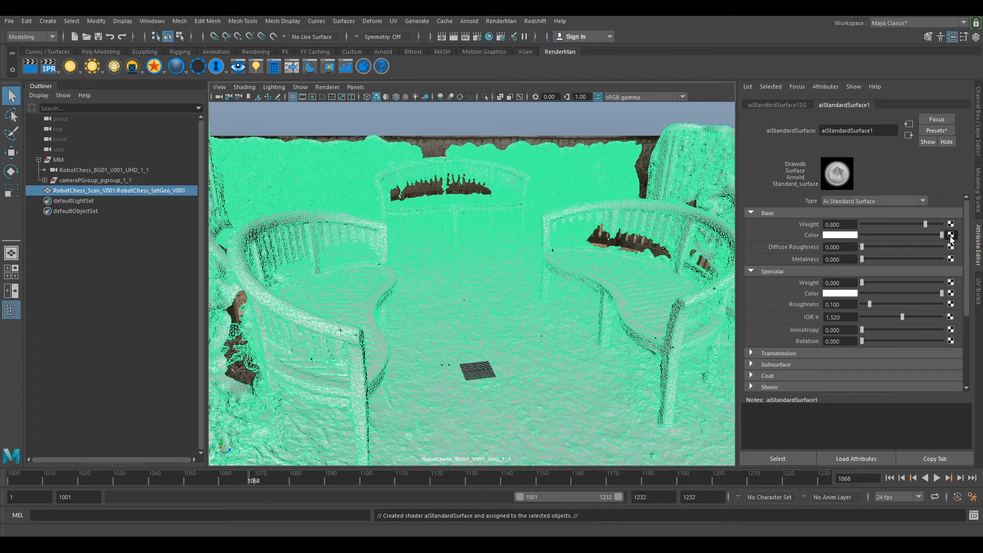
left_click(950, 235)
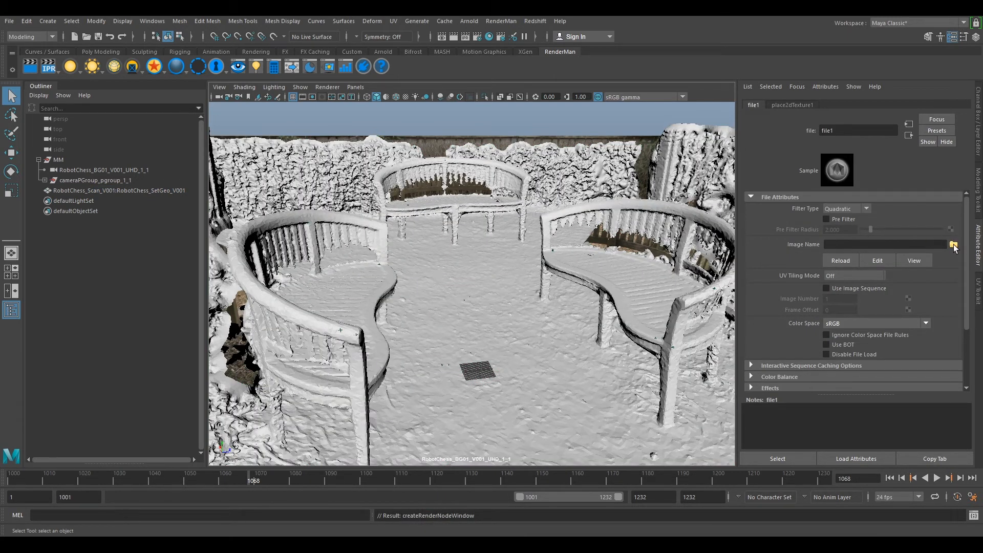
Point the file texture at RobotChess_Scan_V001.tif in Data/SetGeo/Texture
left_click(953, 243)
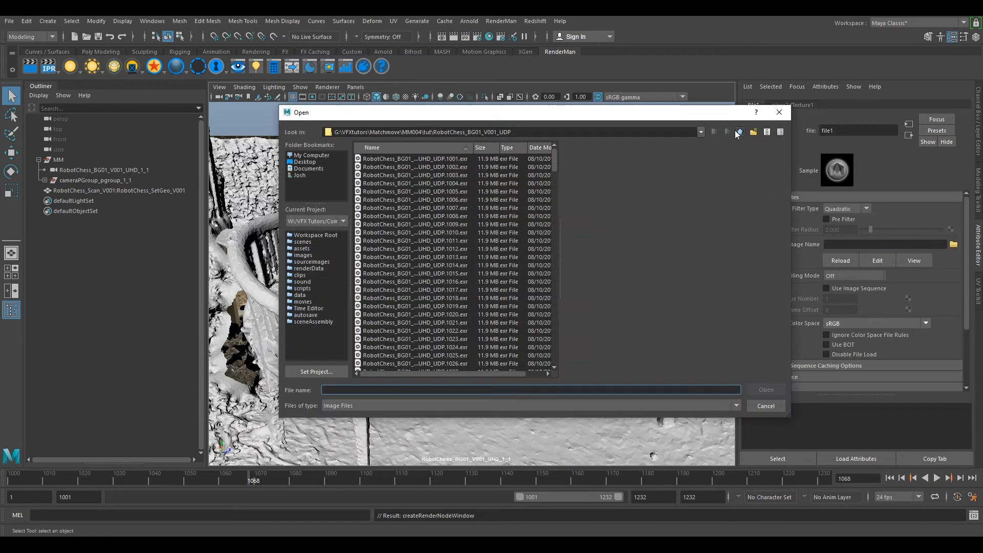
left_click(739, 132)
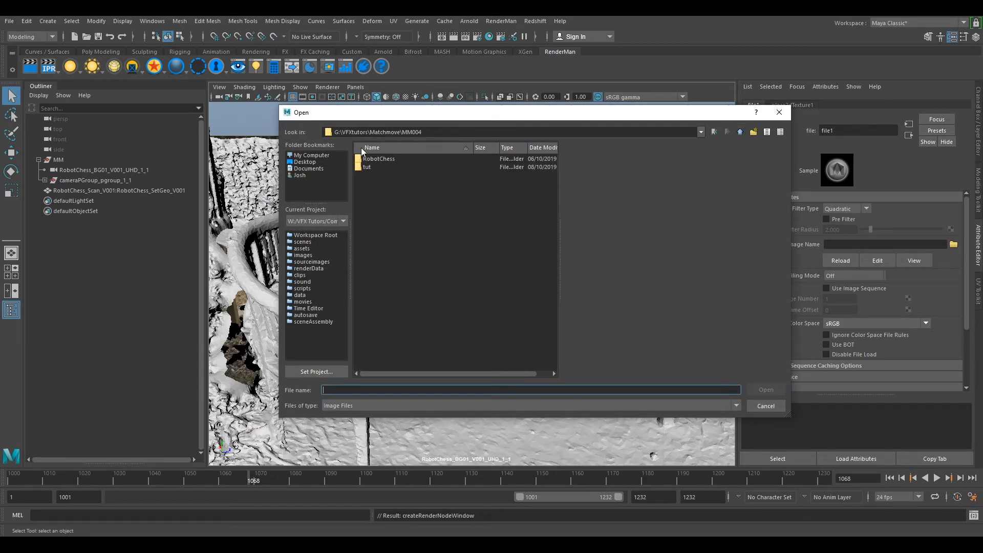
double_click(379, 158)
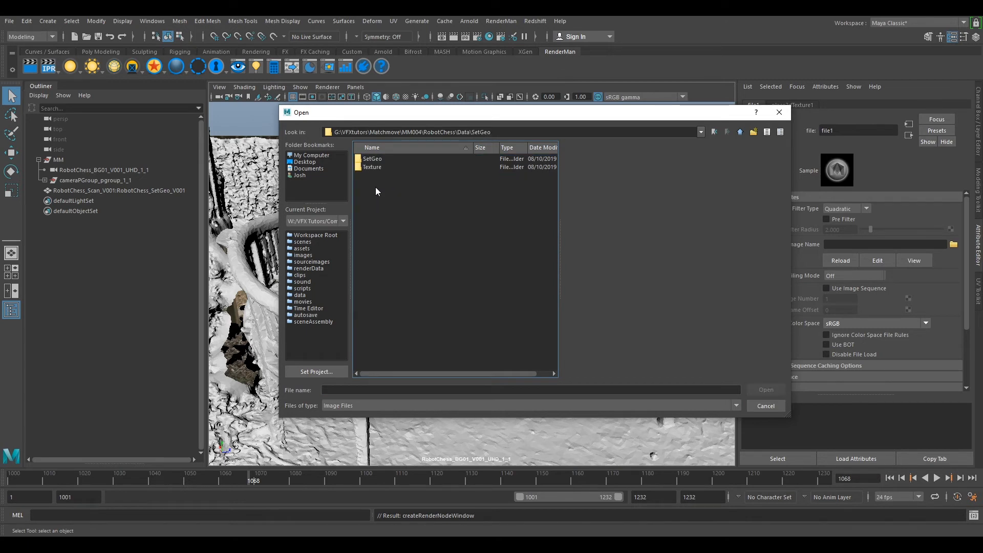
double_click(371, 167)
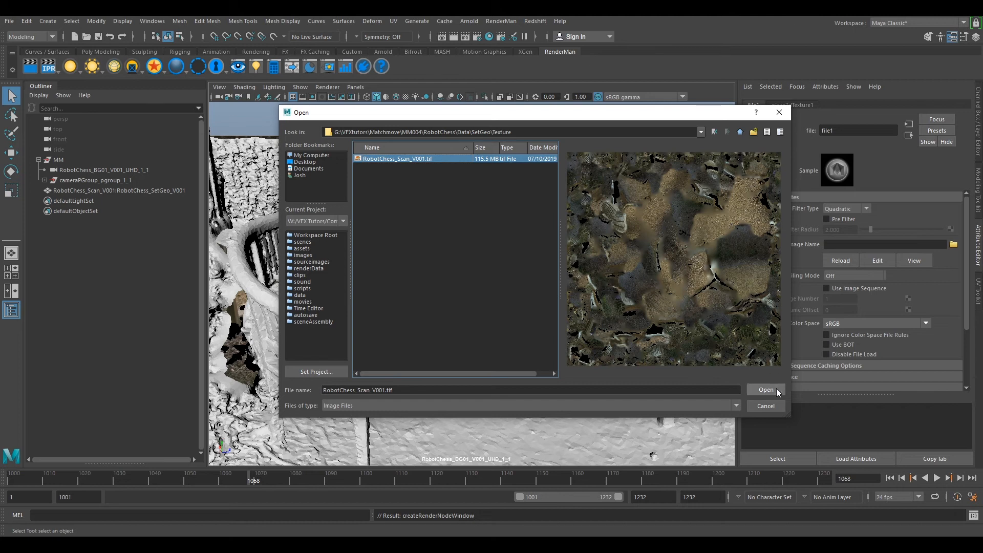
left_click(765, 389)
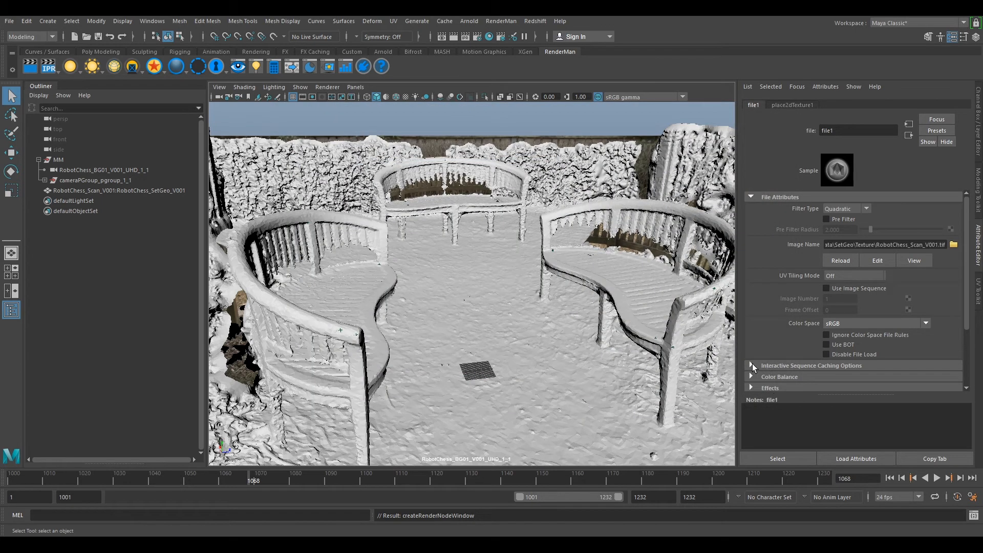
mouse_move(662, 294)
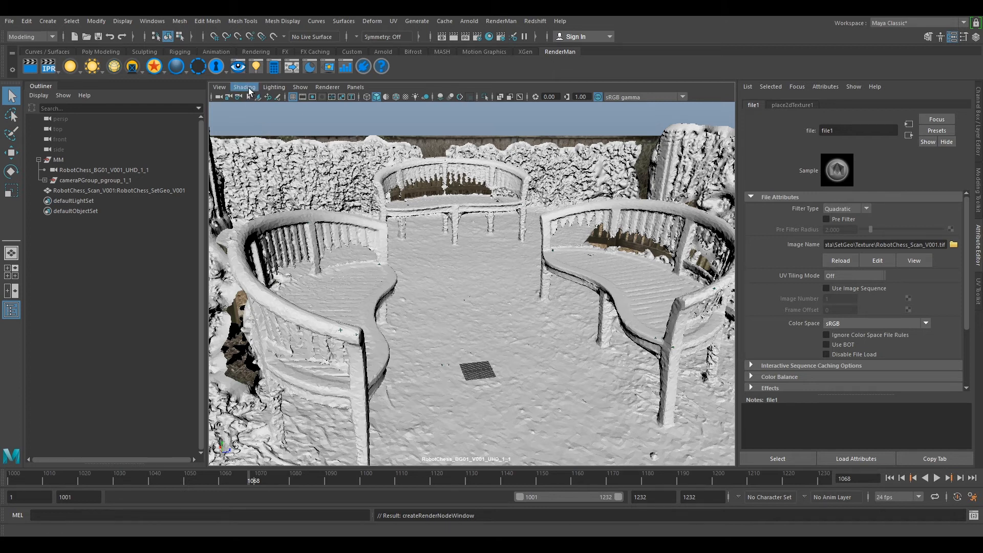
Enable Hardware Texturing from the viewport Shading menu
left_click(244, 86)
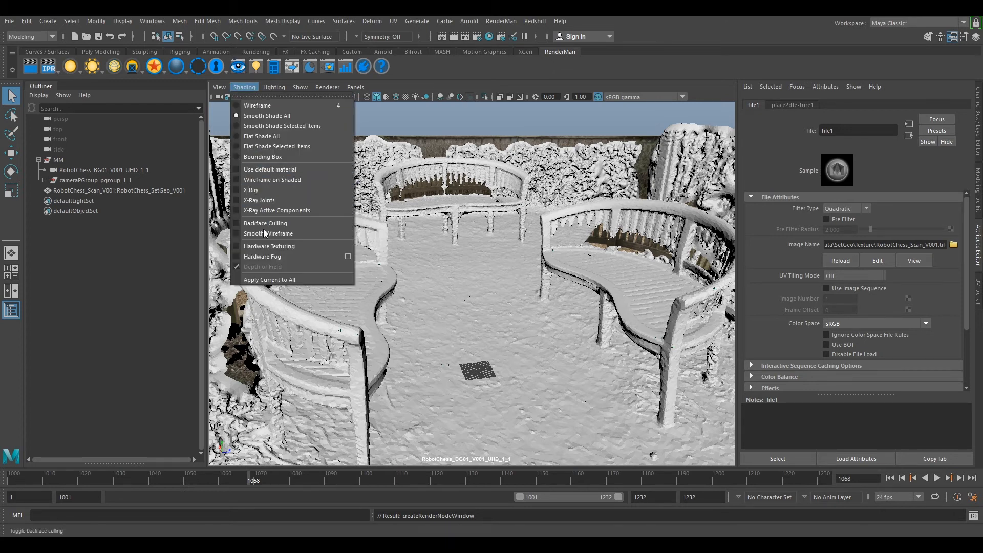
left_click(269, 245)
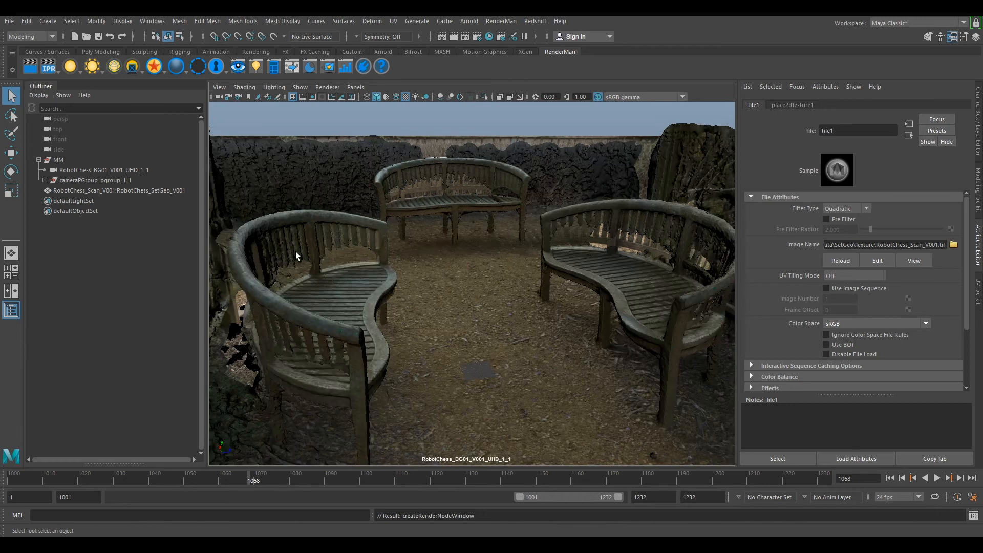
mouse_move(431, 187)
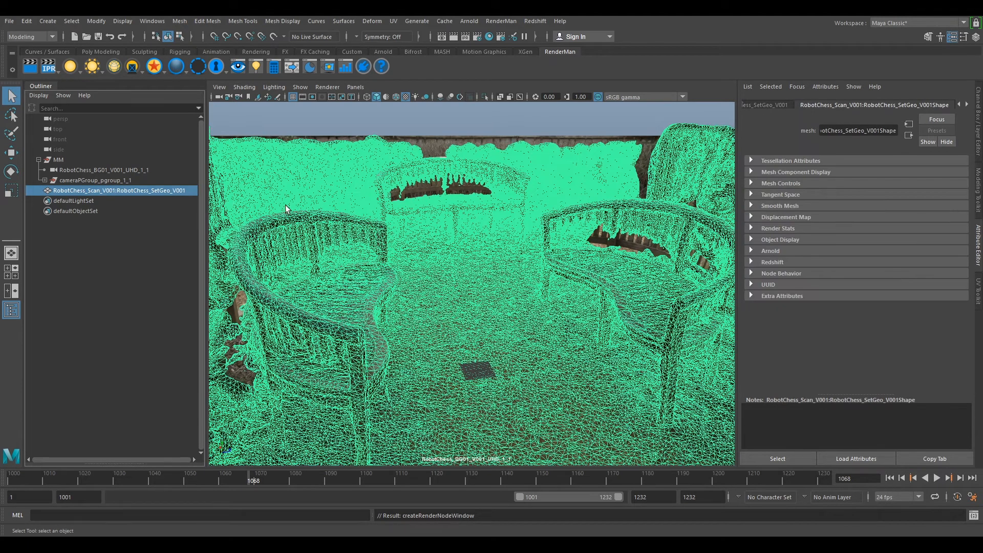
mouse_move(434, 224)
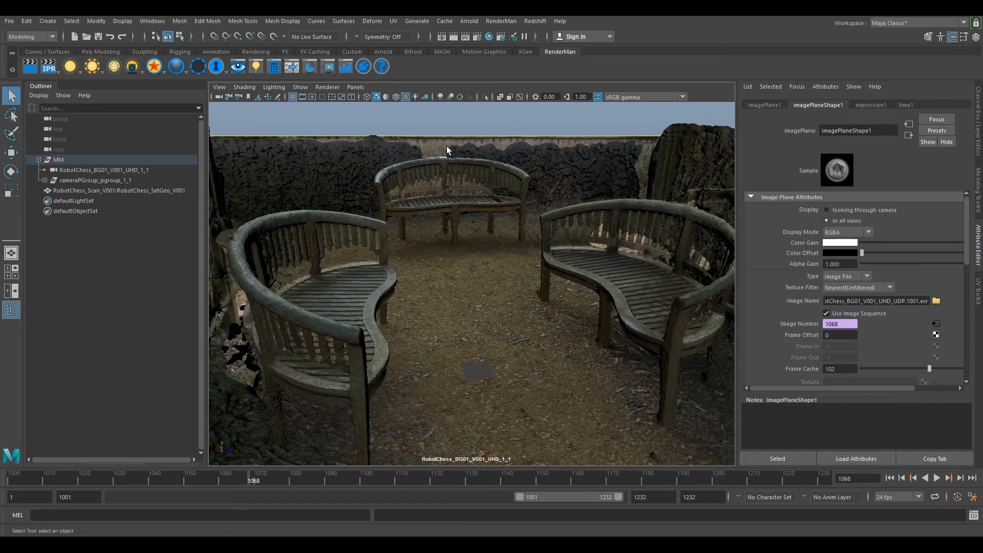
mouse_move(309, 107)
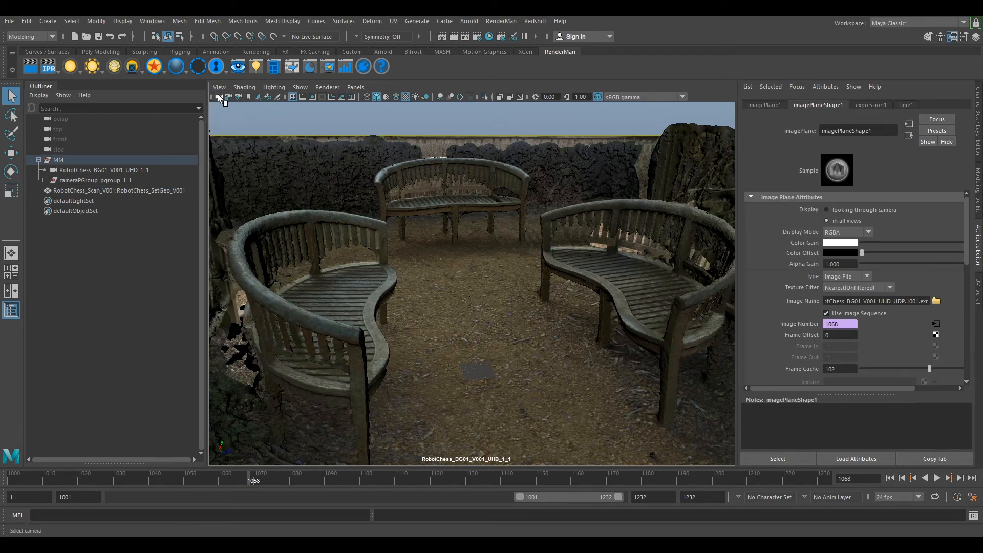
Set the matchmove camera's imagePlaneShape1 Alpha Gain to 0.7 and jump to frame 1170
left_click(104, 170)
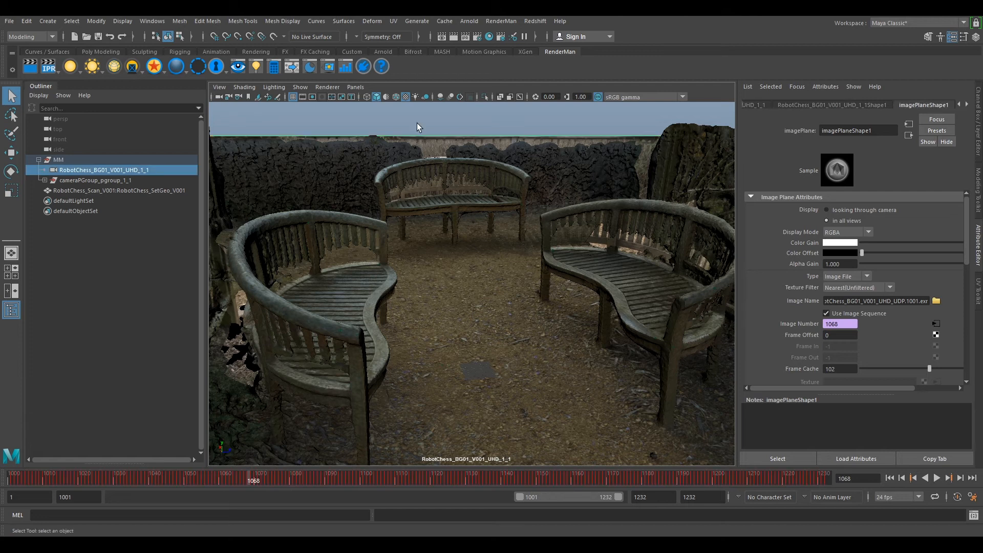
mouse_move(926, 108)
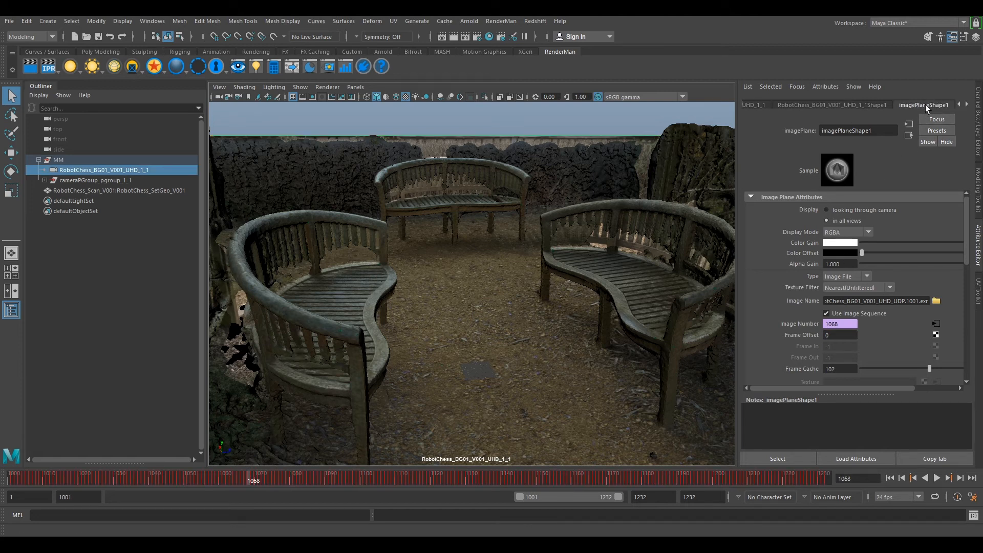
triple_click(841, 263)
type("0.700")
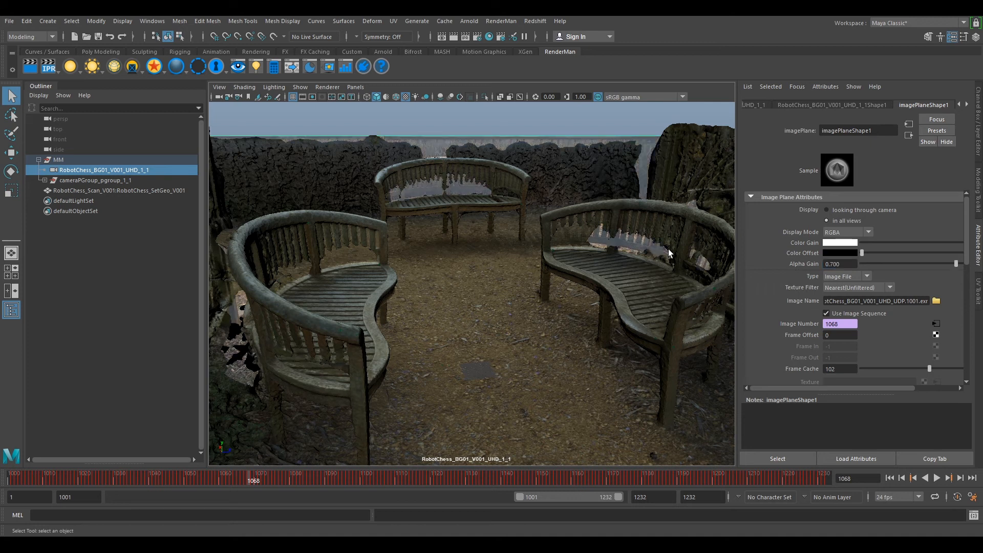
scroll("down", 3)
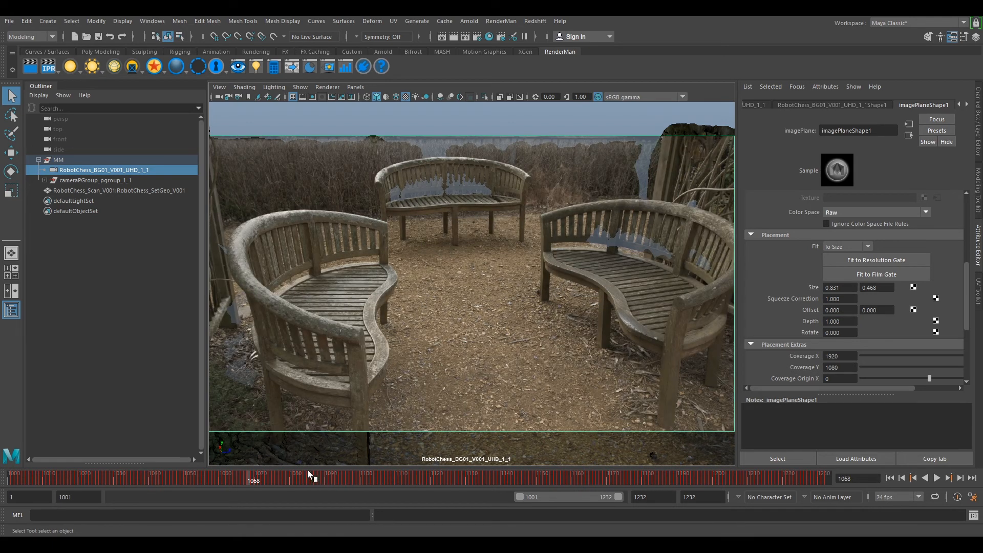
left_click(467, 474)
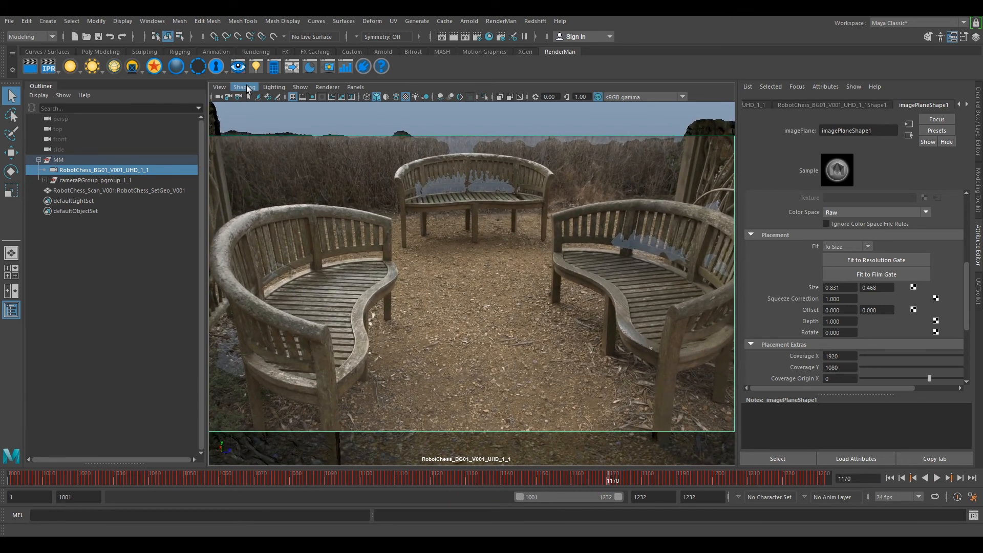
left_click(244, 87)
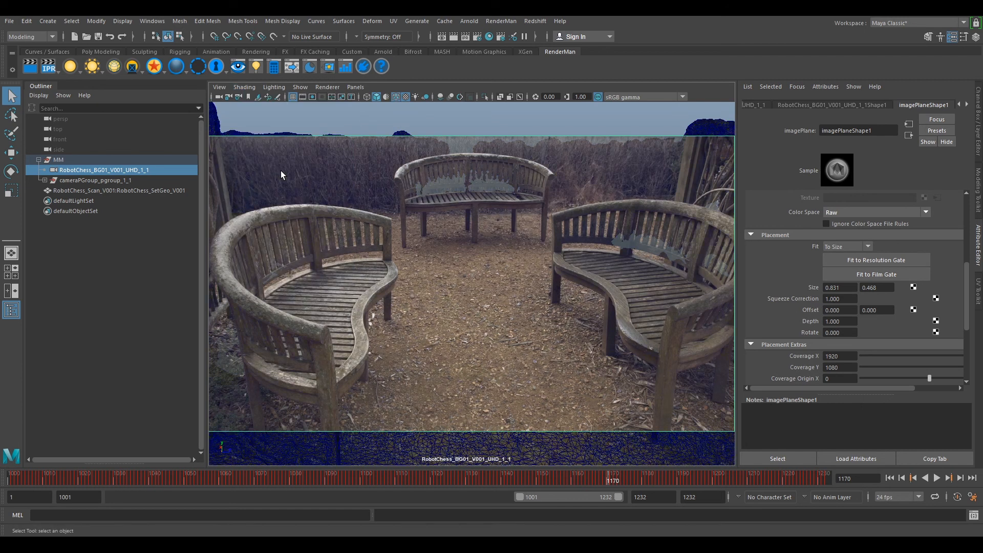
mouse_move(243, 87)
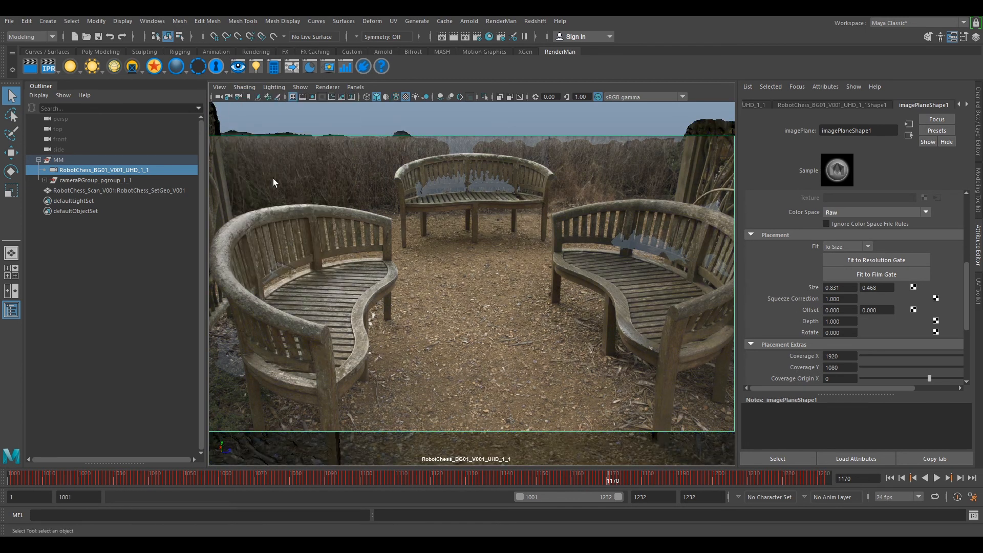
left_click(368, 477)
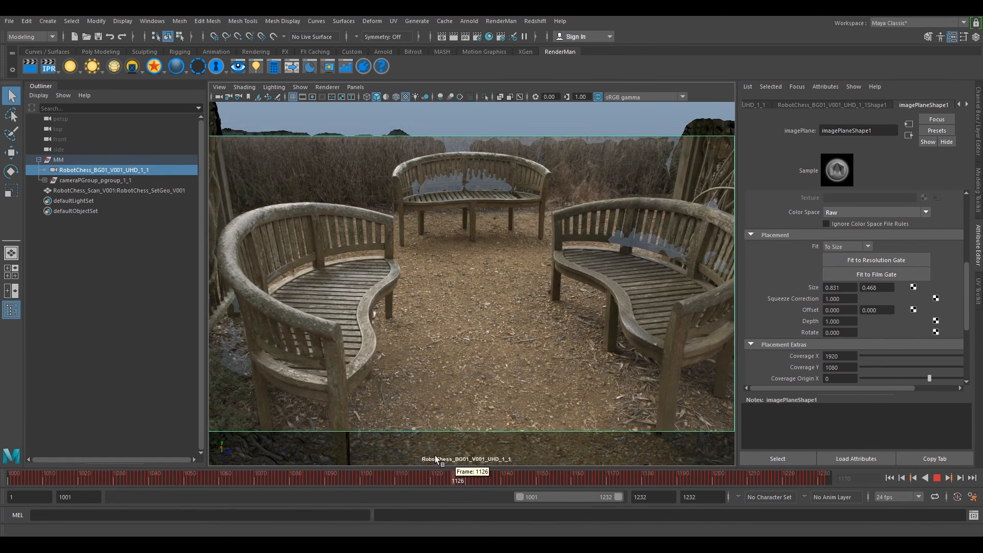
left_click(363, 481)
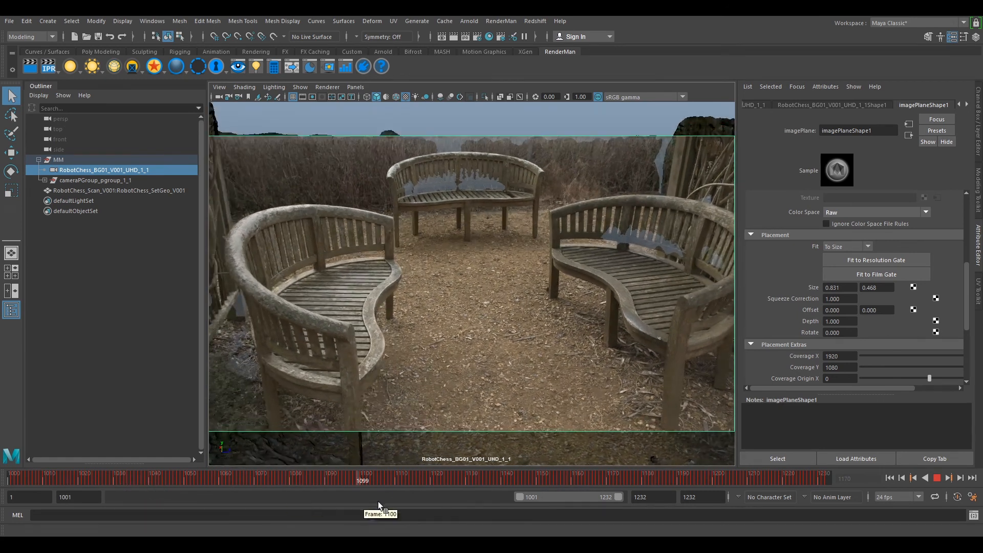